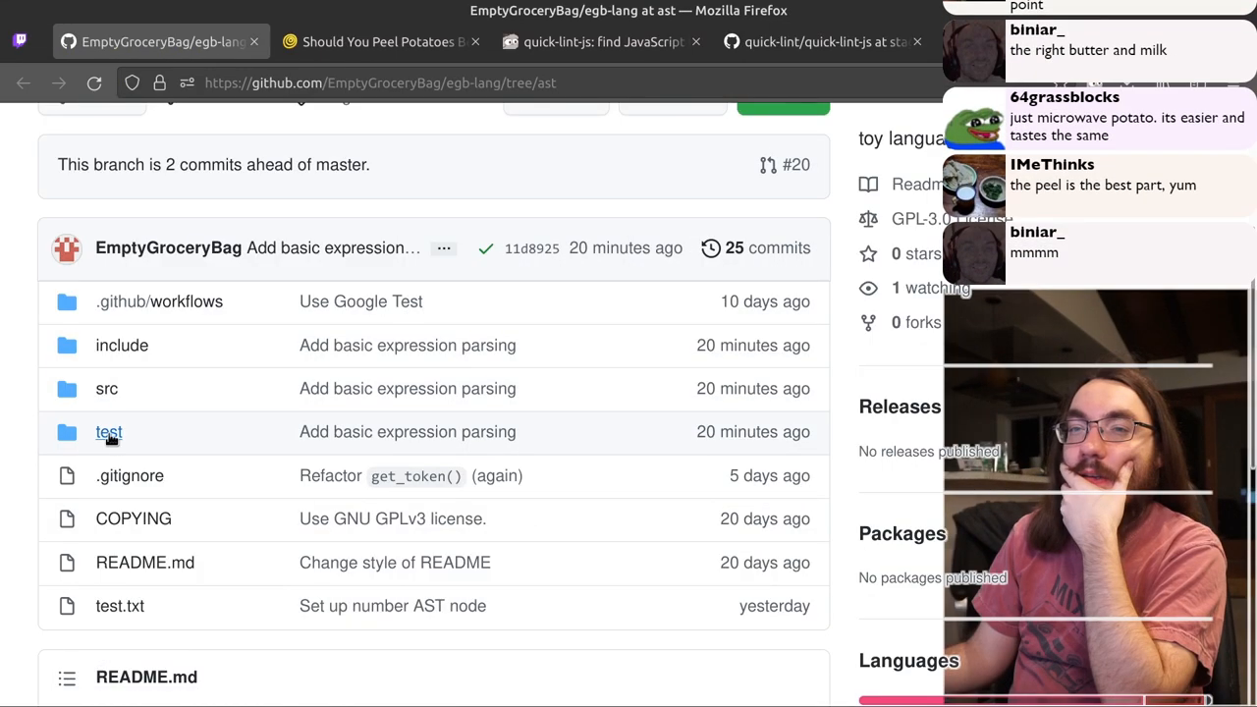
Open the repository's test folder and select the test_string declaration on line 7
{"action": "left_click", "coordinate": [109, 432]}
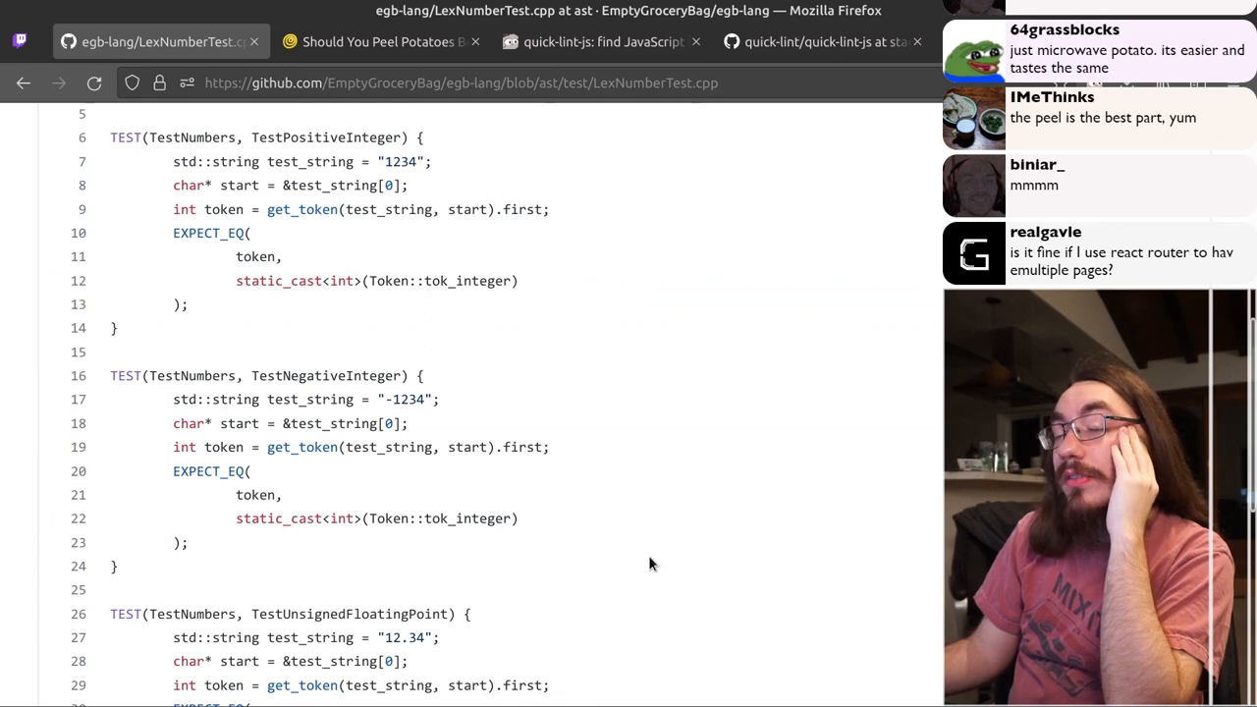
{"action": "mouse_move", "coordinate": [546, 581]}
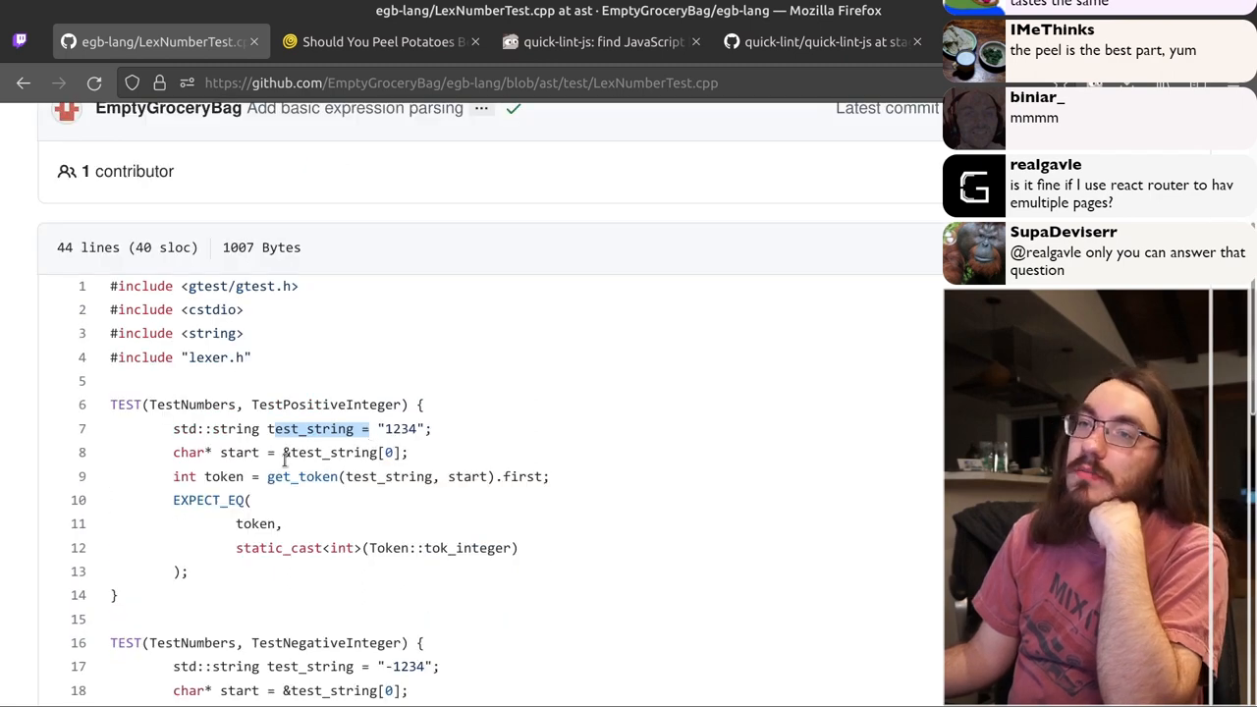
{"action": "left_click_drag", "start_coordinate": [267, 428], "coordinate": [408, 451]}
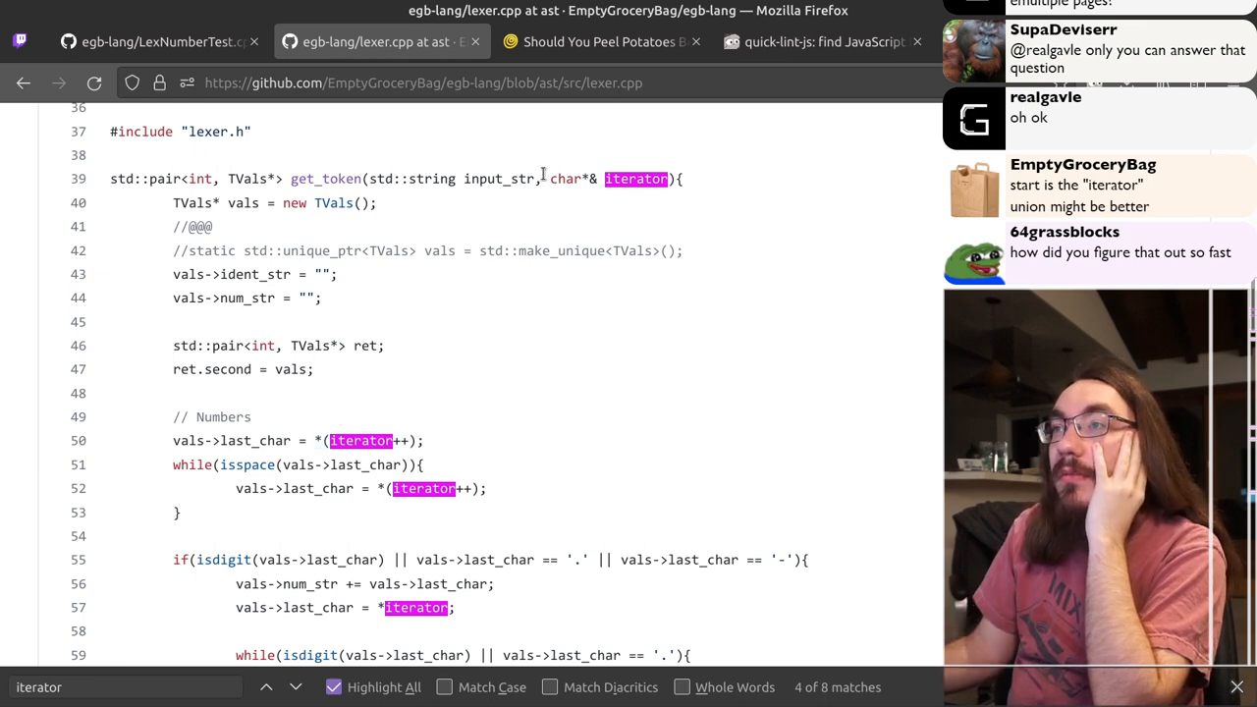
{"action": "left_click", "coordinate": [157, 41]}
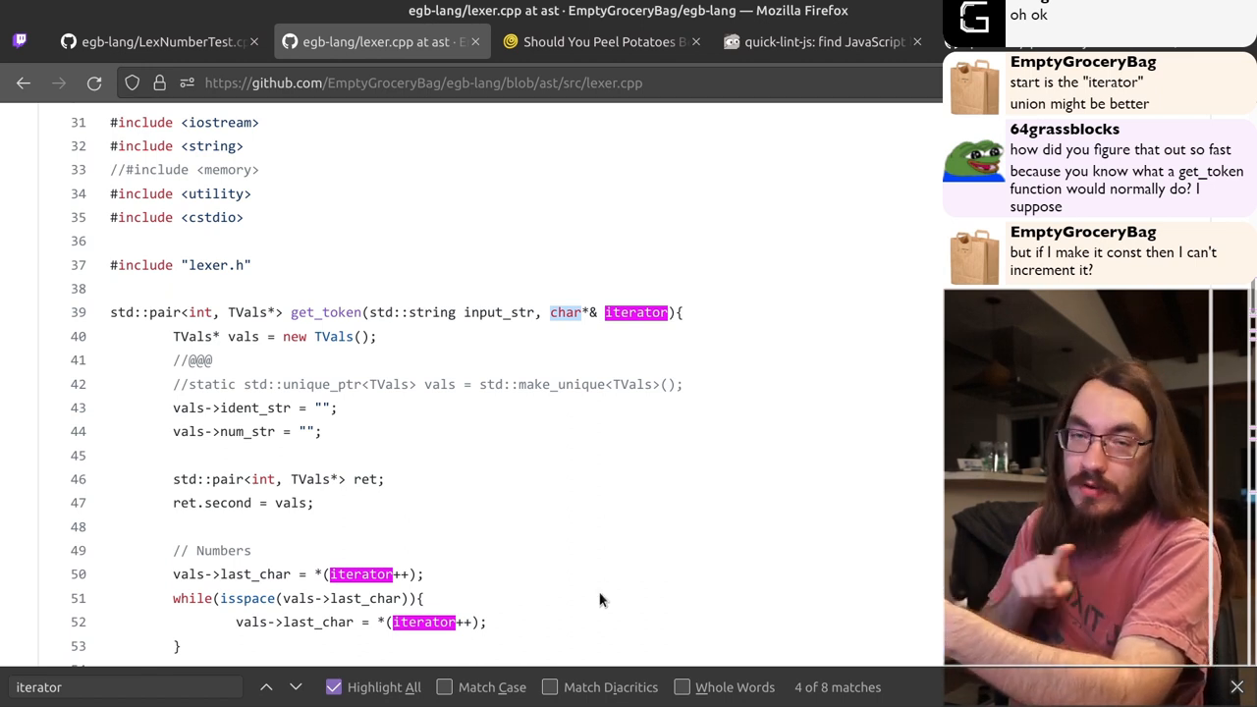
{"action": "mouse_move", "coordinate": [157, 42]}
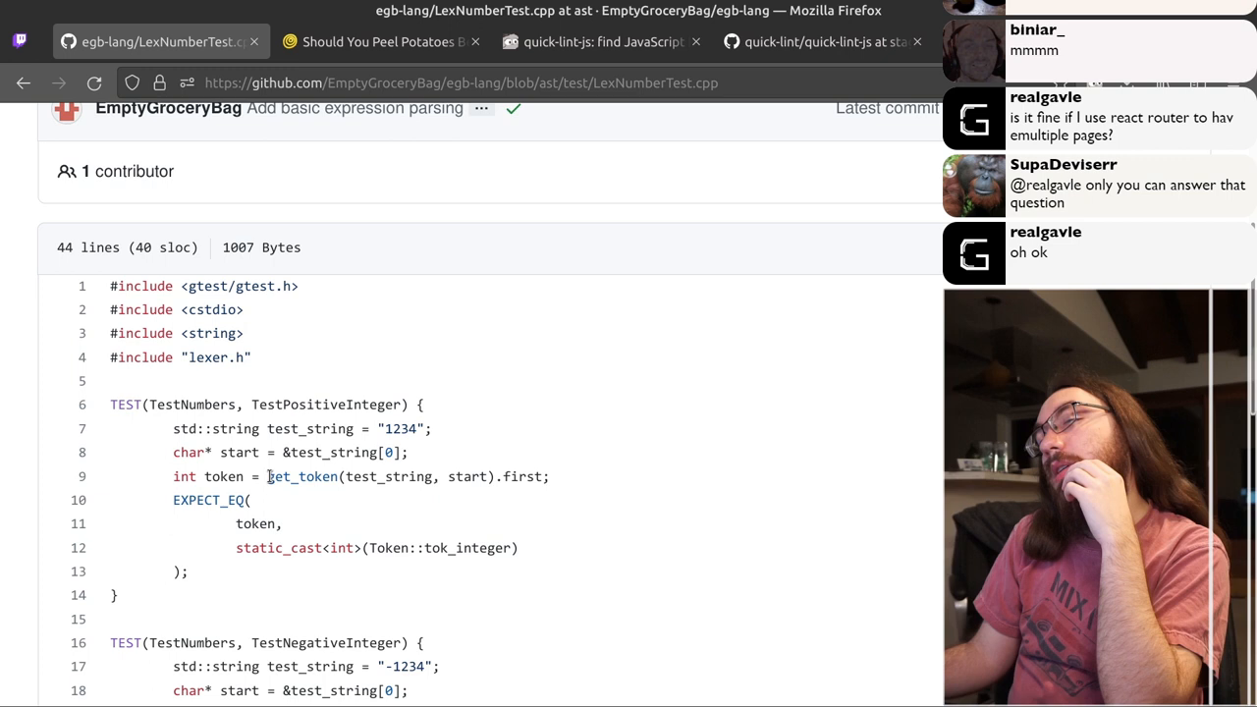
Select the get_token call on line 9 and scroll through lexer.cpp's number and identifier code
{"action": "double_click", "coordinate": [302, 476]}
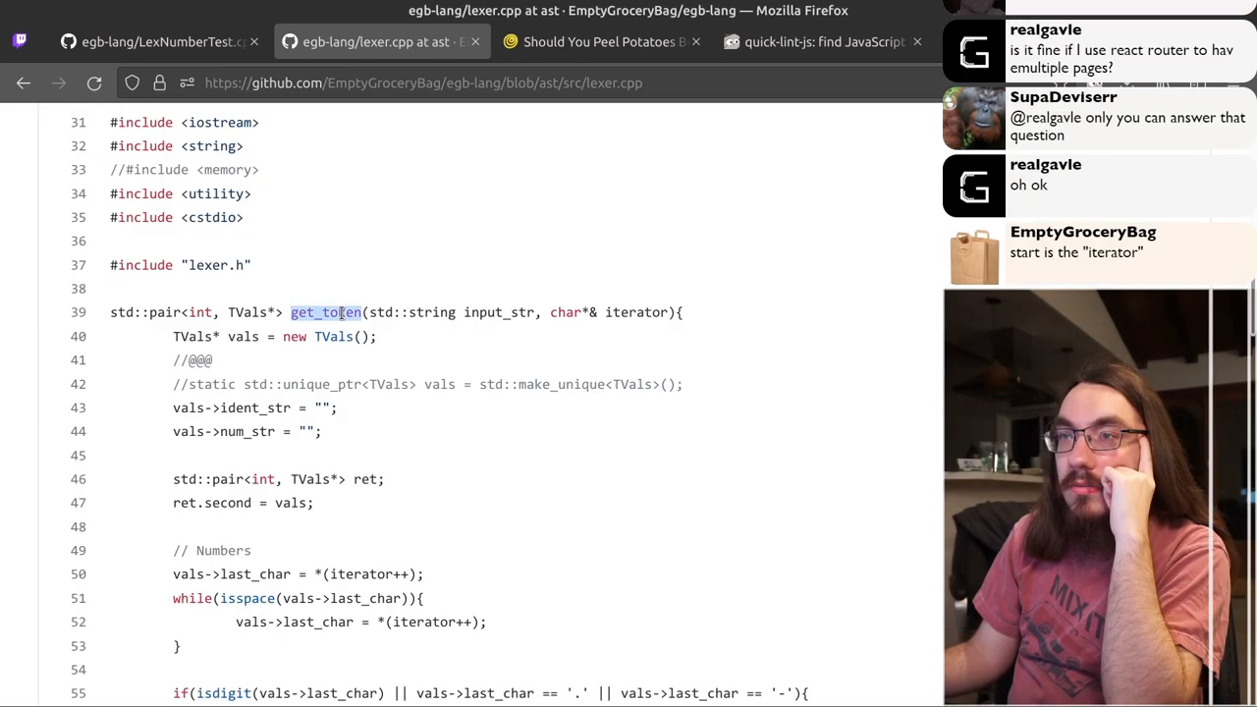
{"action": "scroll", "scroll_direction": "down", "scroll_amount": 3}
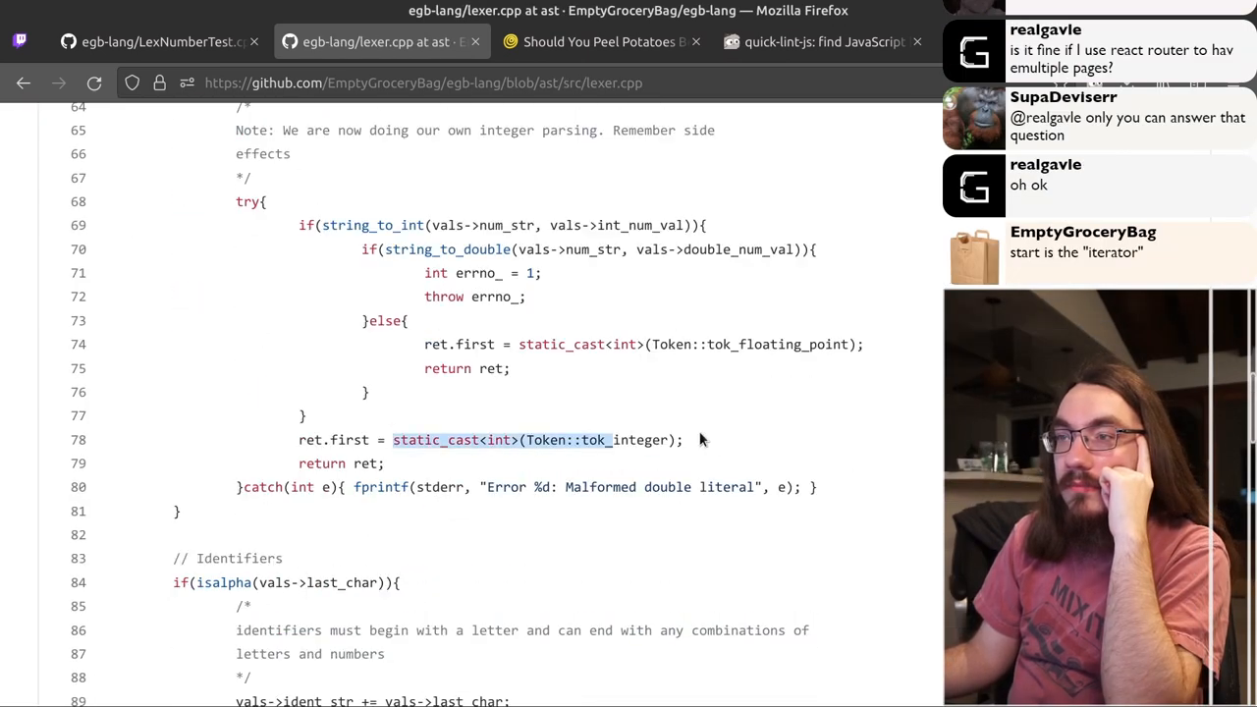
{"action": "scroll", "scroll_direction": "down", "scroll_amount": 3}
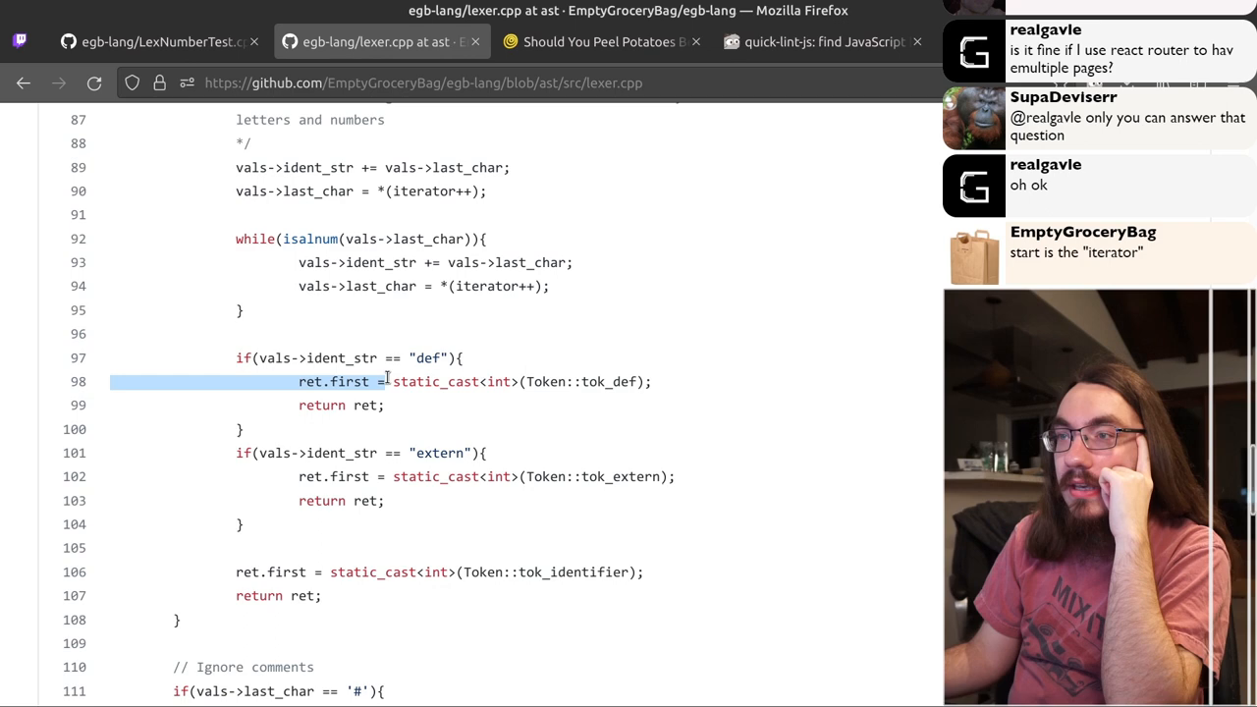
{"action": "scroll", "scroll_direction": "down", "scroll_amount": 3}
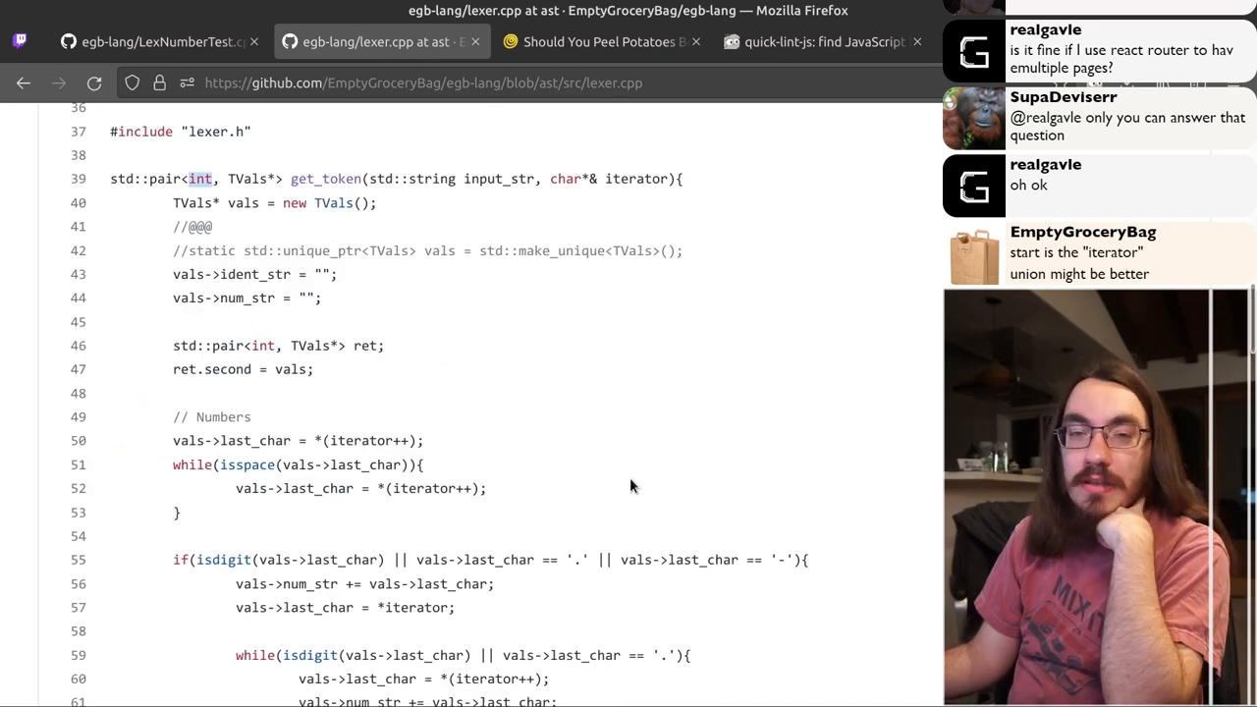
{"action": "scroll", "scroll_direction": "down", "scroll_amount": 3}
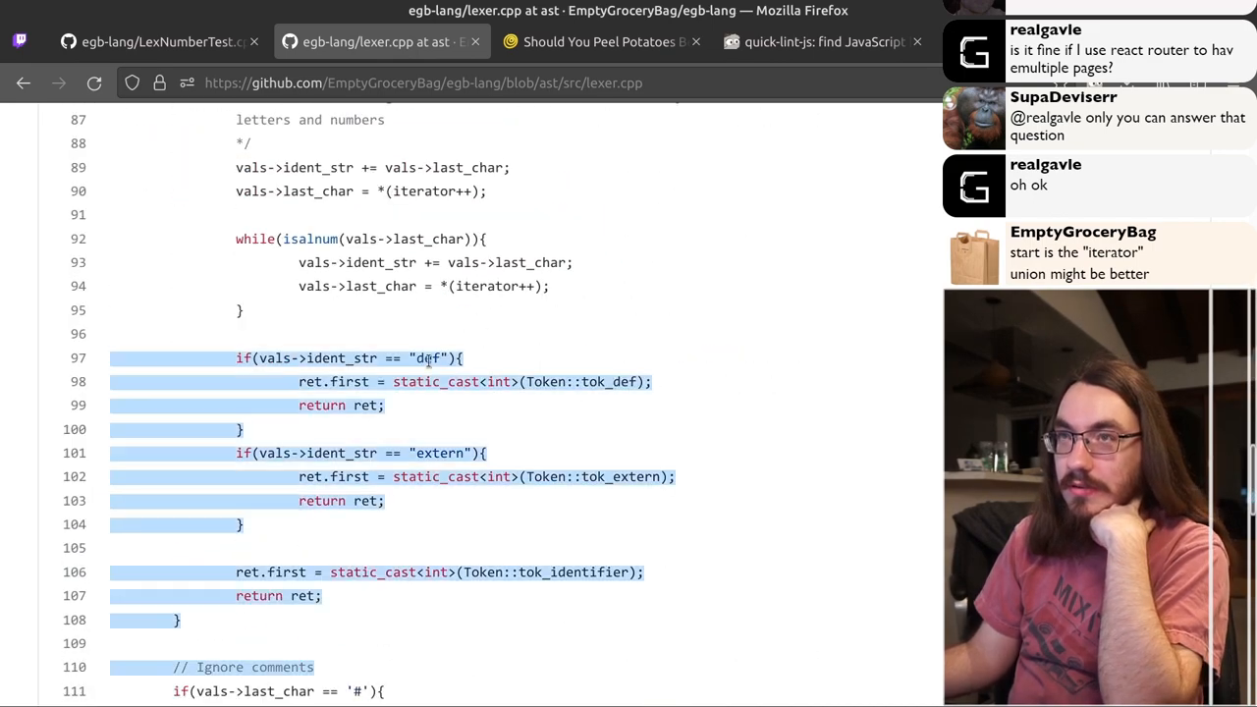
Switch back to LexNumberTest.cpp and scroll down through its tests
{"action": "left_click", "coordinate": [157, 41]}
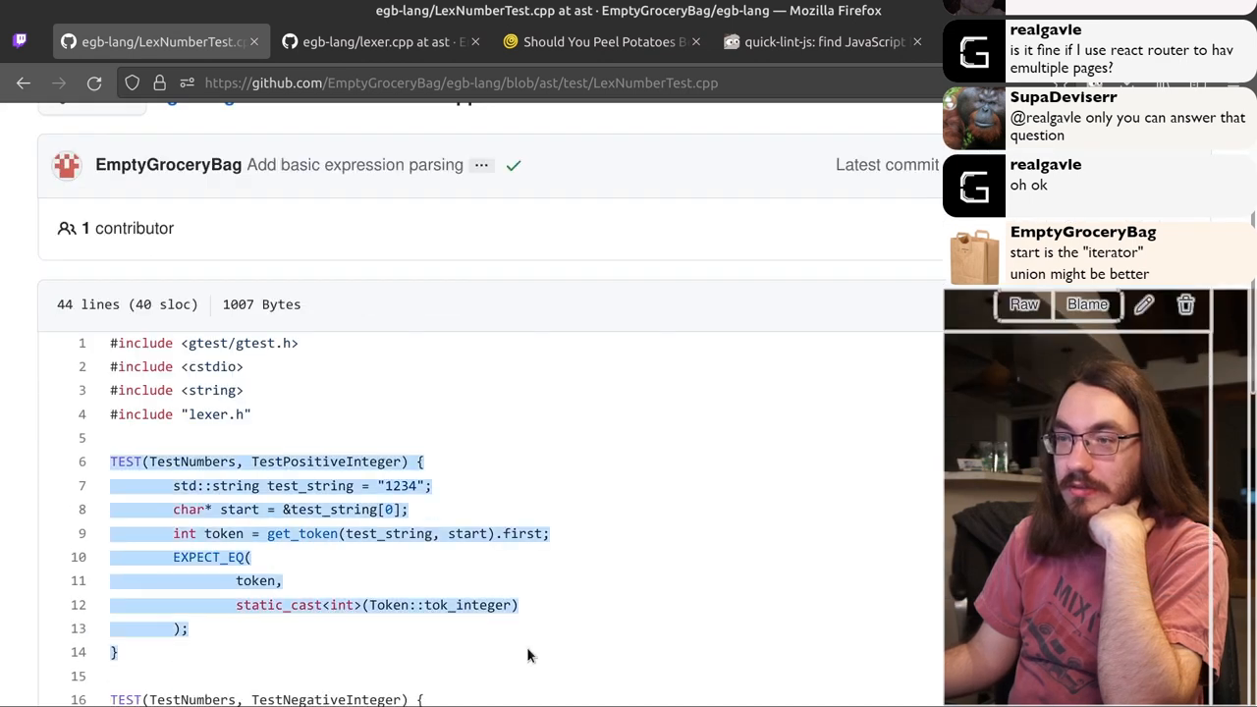
{"action": "scroll", "scroll_direction": "down", "scroll_amount": 3}
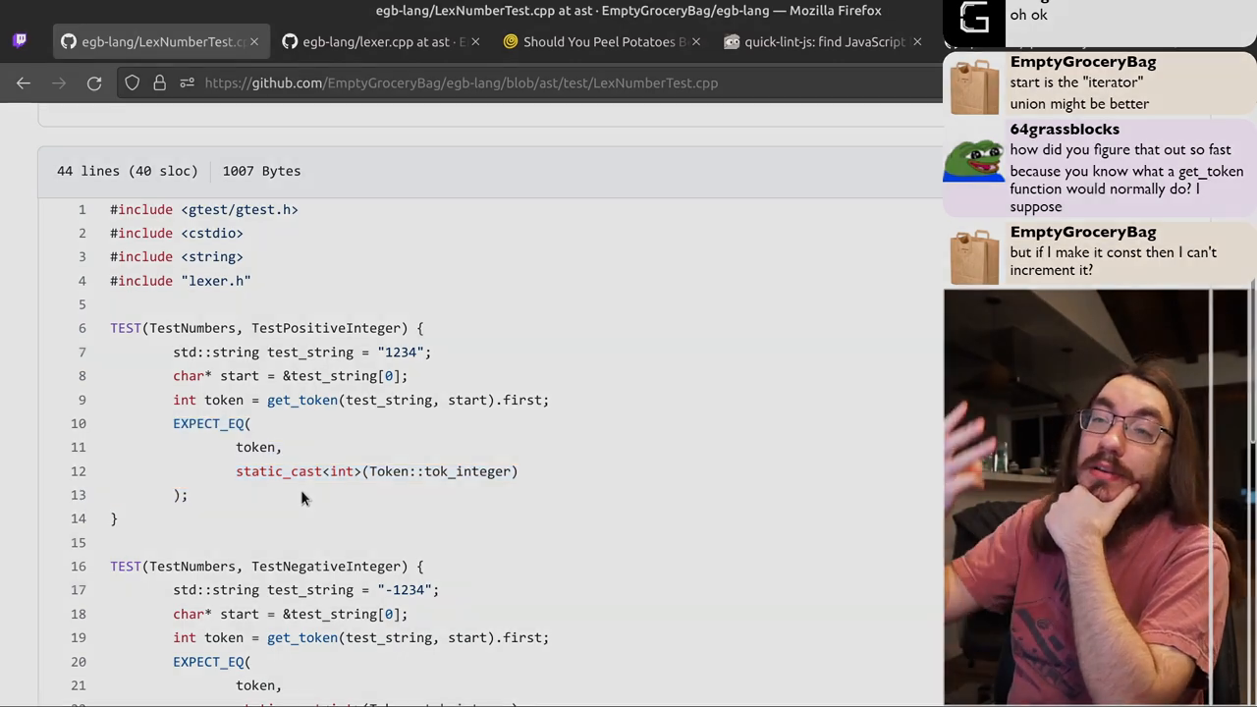
{"action": "left_click", "coordinate": [376, 41]}
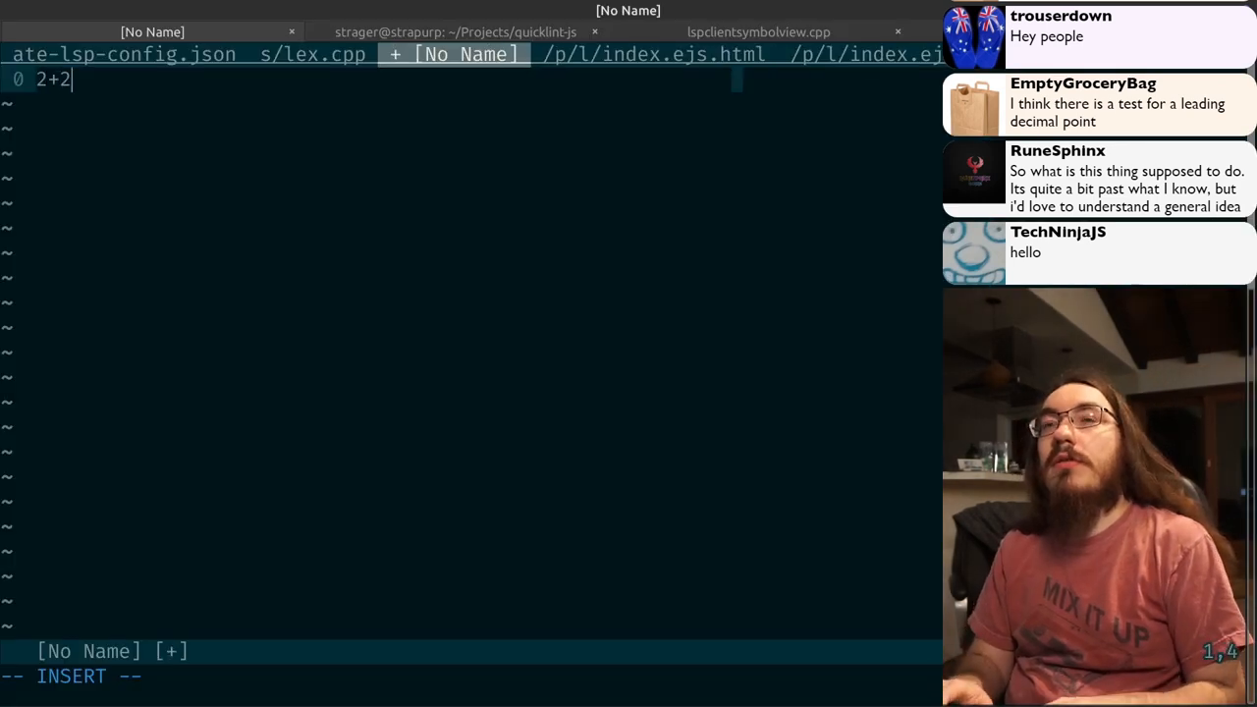
Type tokens for 2+42*banana: integer 2, integer 42, identifier banana
{"action": "type", "text": "*banana"}
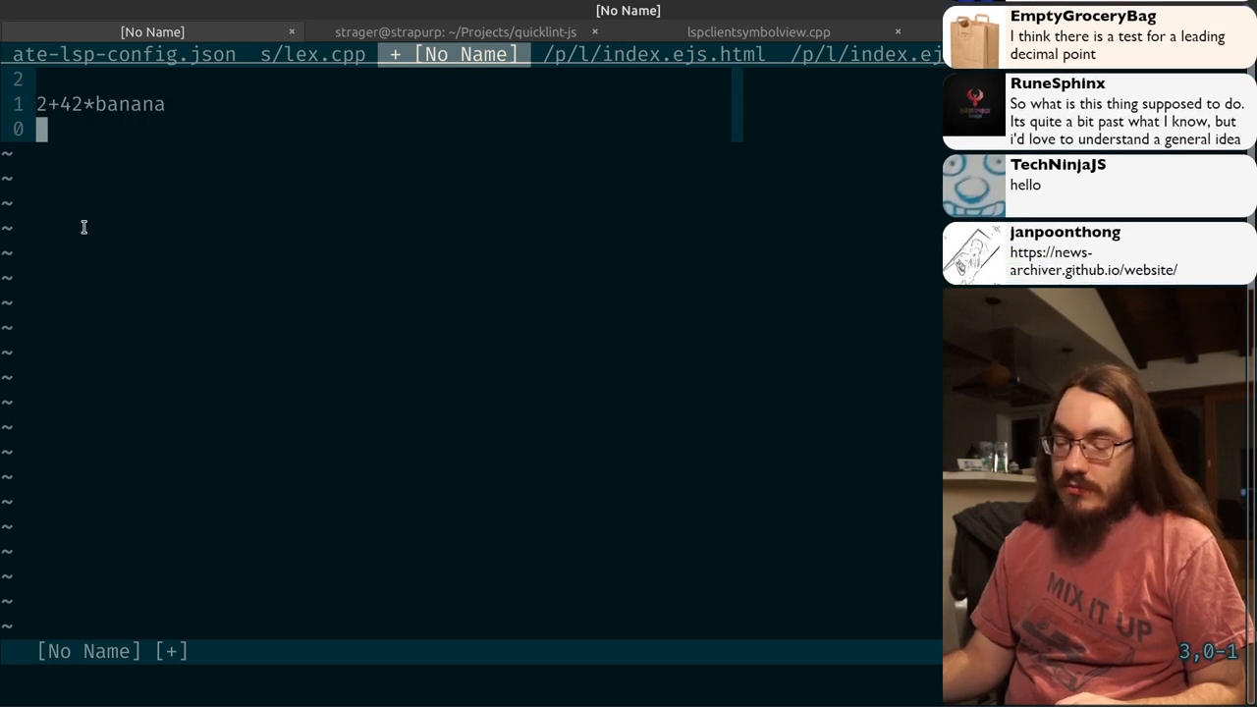
{"action": "type", "text": "2 integer"}
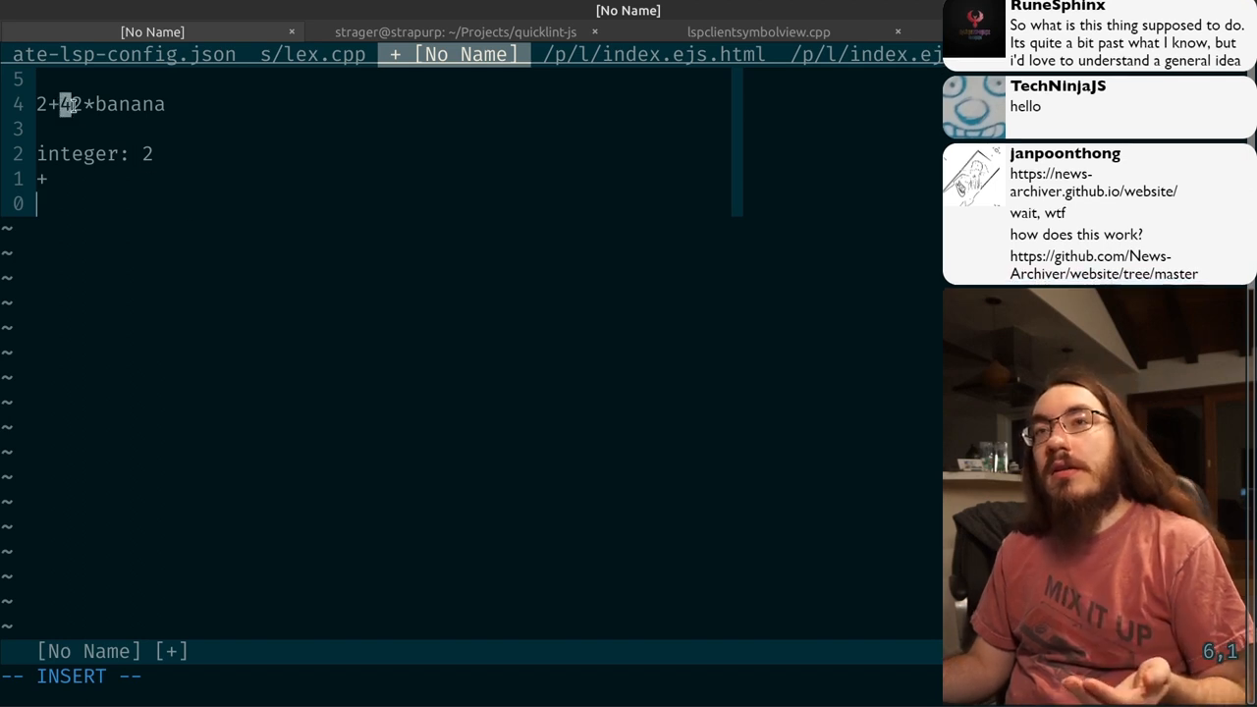
{"action": "type", "text": "intege"}
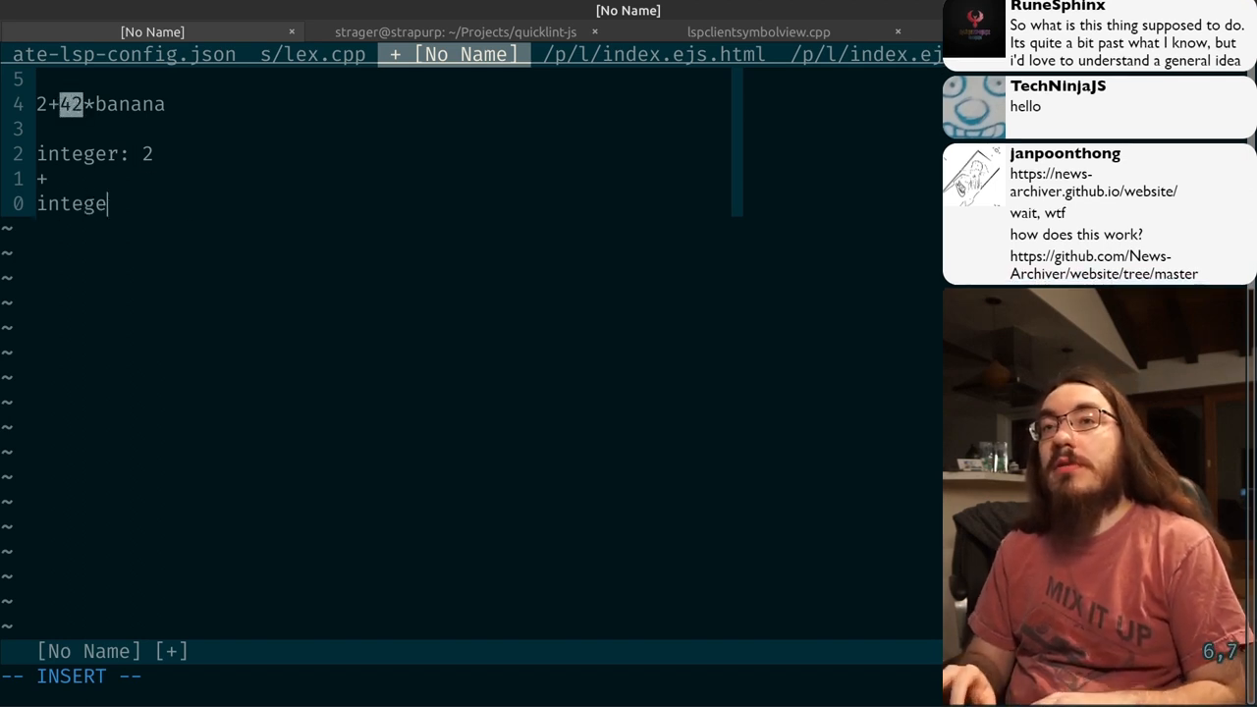
{"action": "type", "text": "r: 42"}
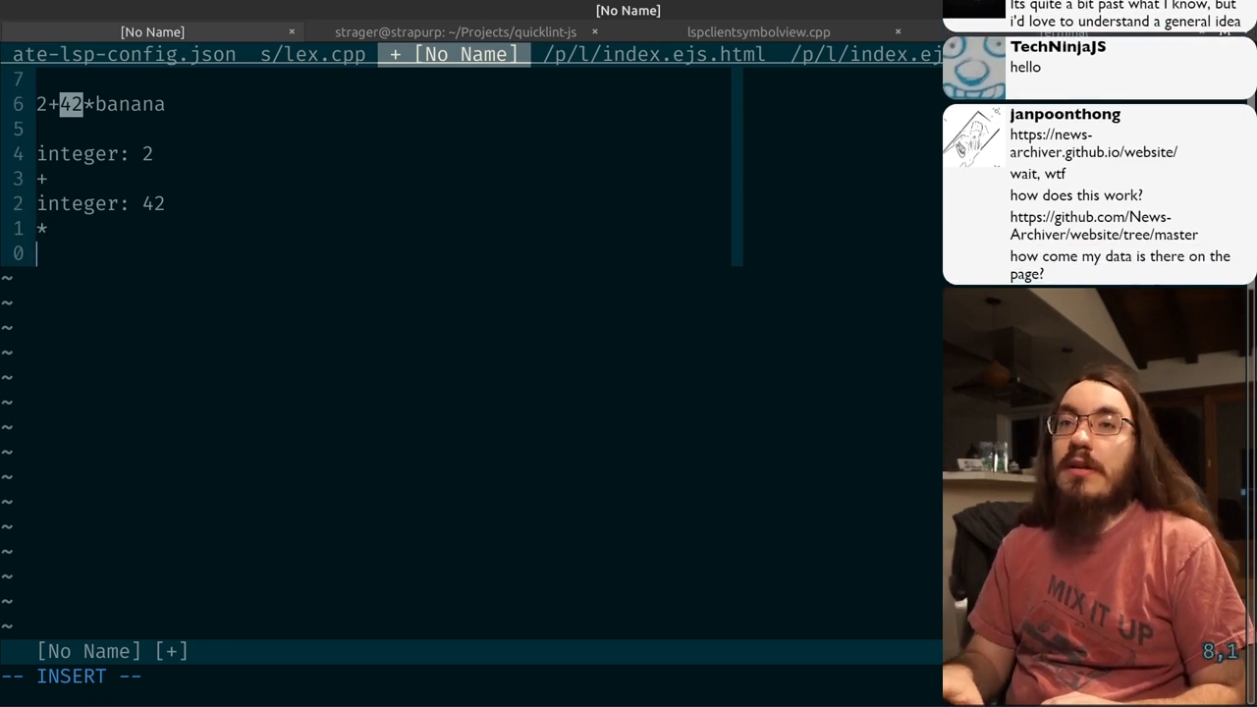
{"action": "type", "text": "identifier: banana"}
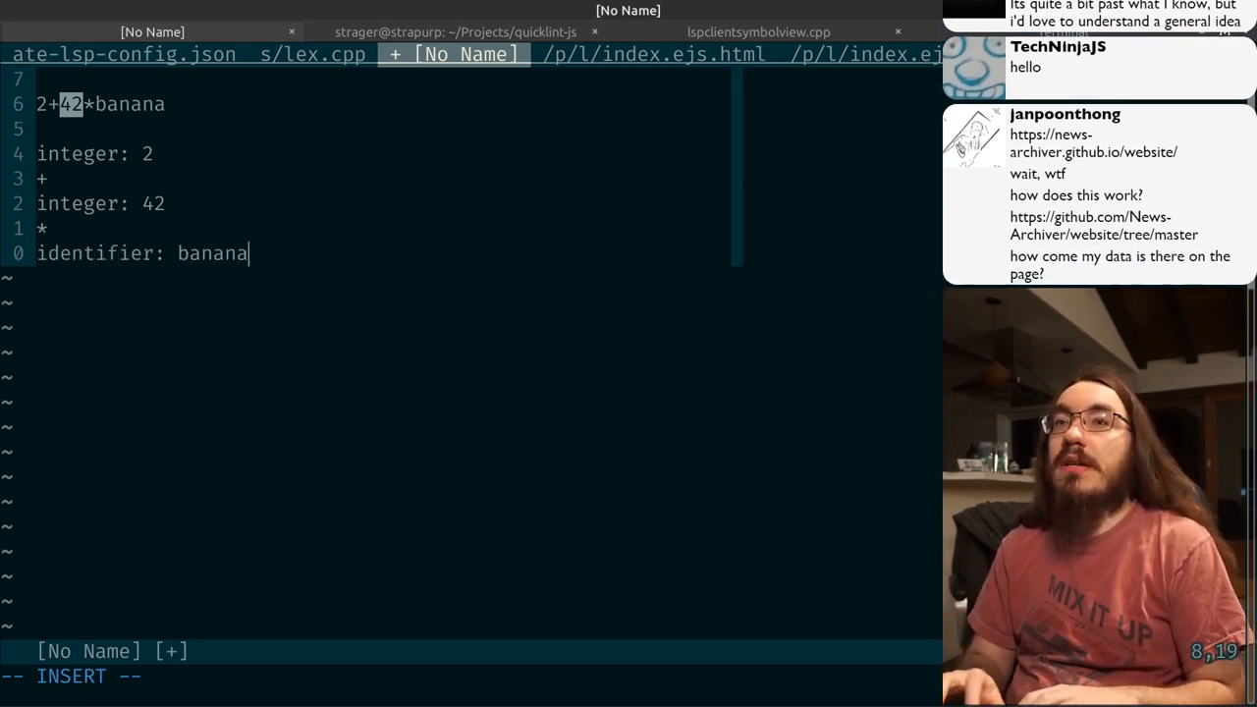
{"action": "type", "text": "(e"}
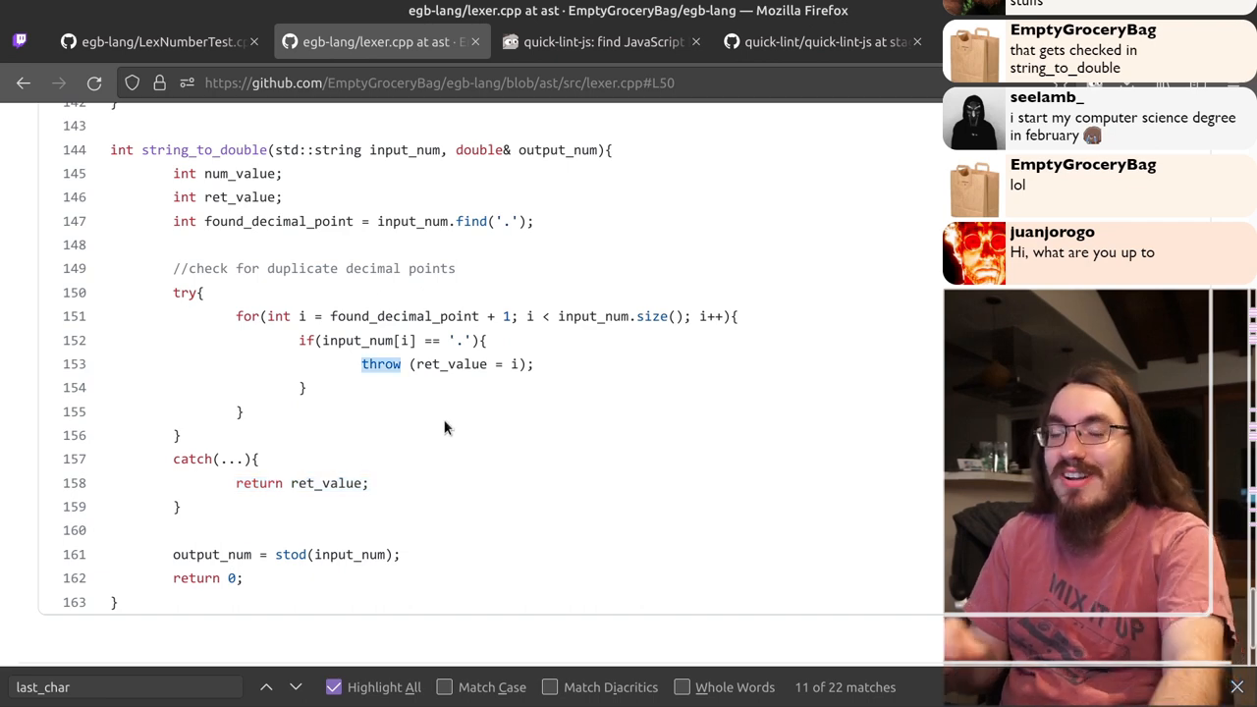
Link line 153's throw statement, scroll up and select string_to_int code
{"action": "left_click", "coordinate": [74, 364]}
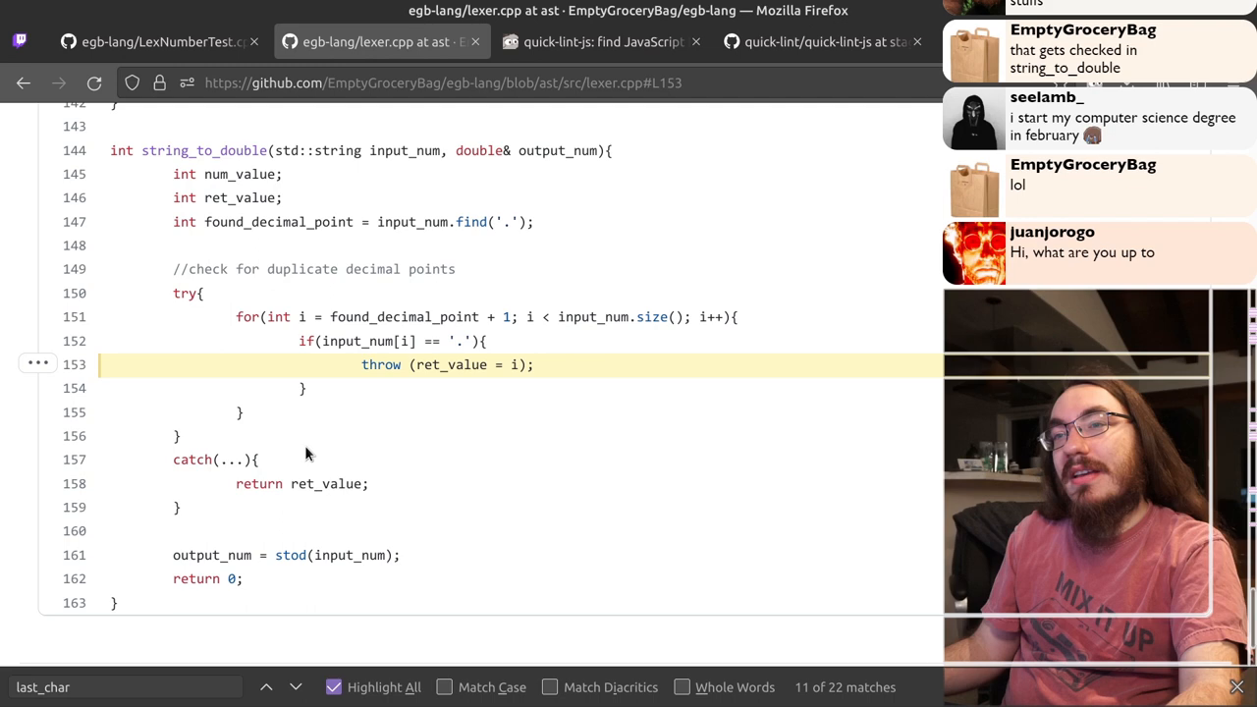
{"action": "scroll", "scroll_direction": "up", "scroll_amount": 3}
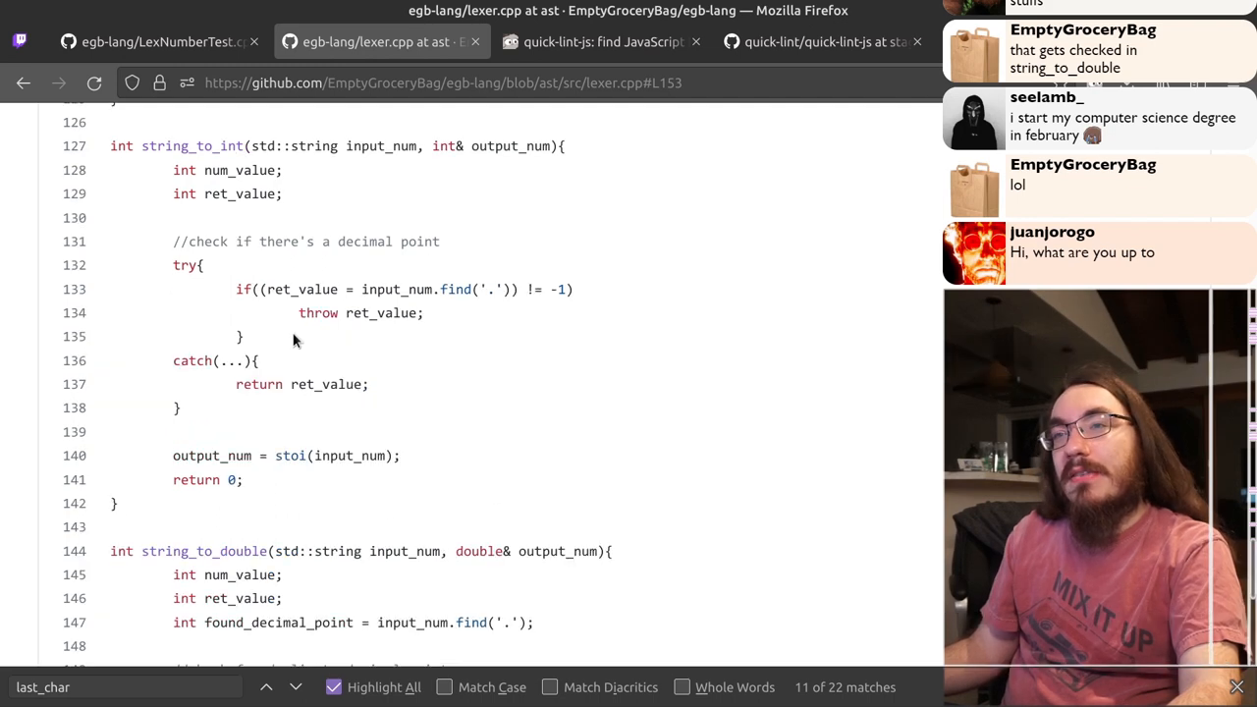
{"action": "left_click_drag", "start_coordinate": [299, 312], "coordinate": [452, 312]}
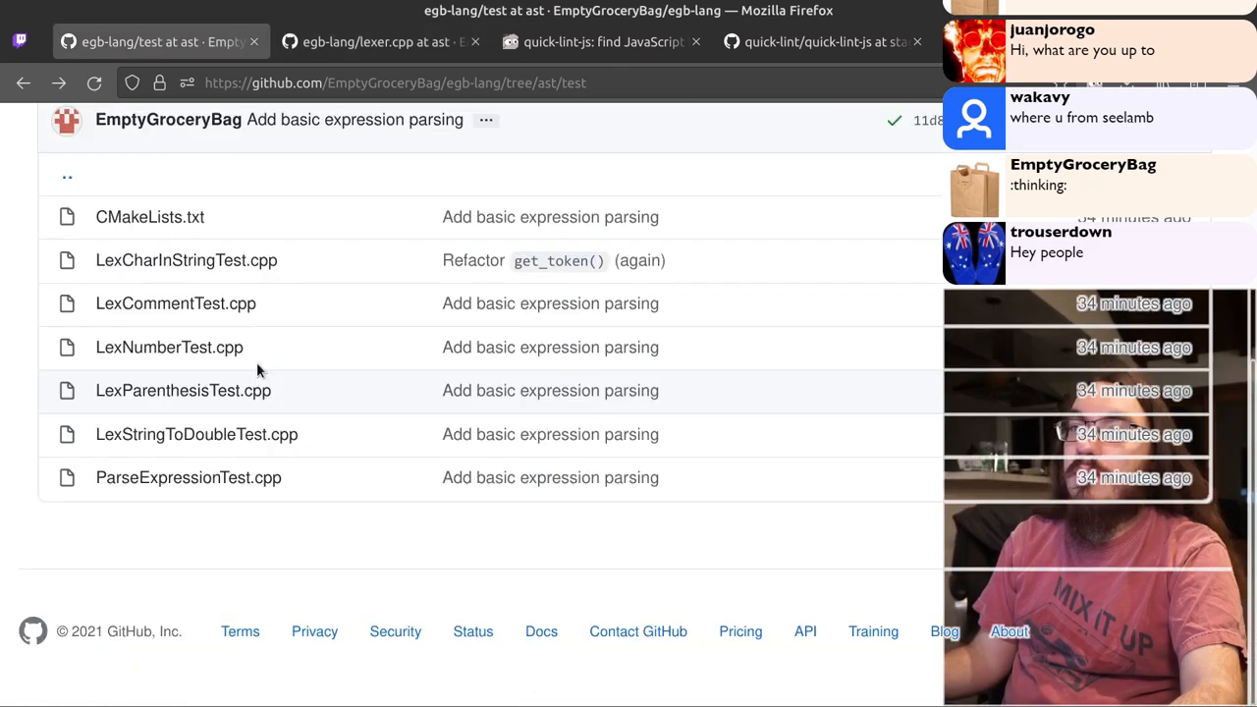
Return to lexer.cpp and find-in-page for last_char
{"action": "left_click", "coordinate": [169, 346]}
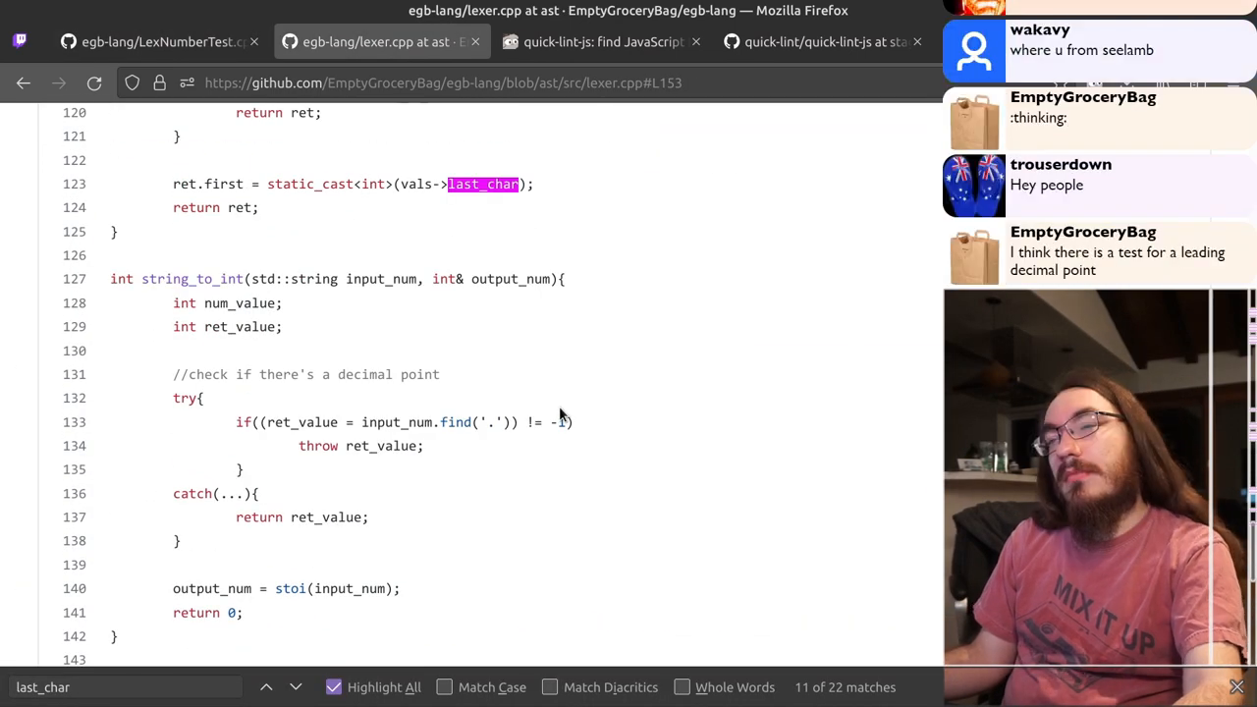
{"action": "scroll", "scroll_direction": "down", "scroll_amount": 3}
{"action": "type", "text": "iterator"}
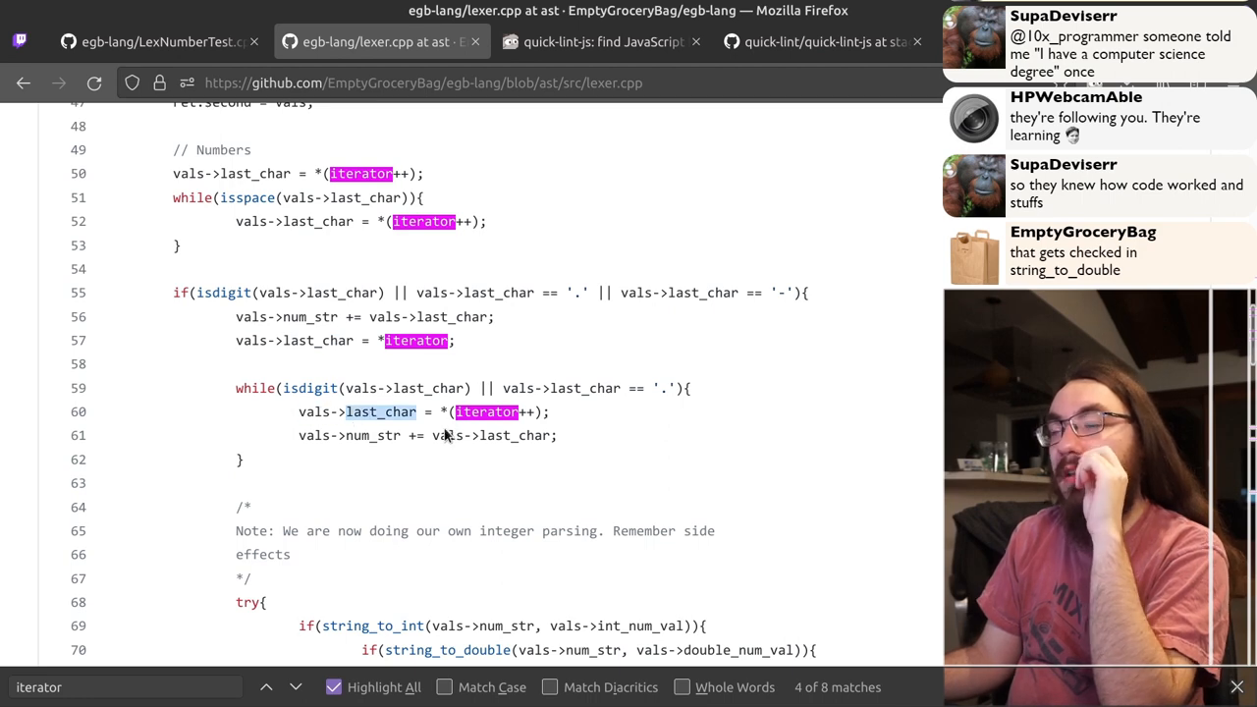
{"action": "type", "text": "last_char"}
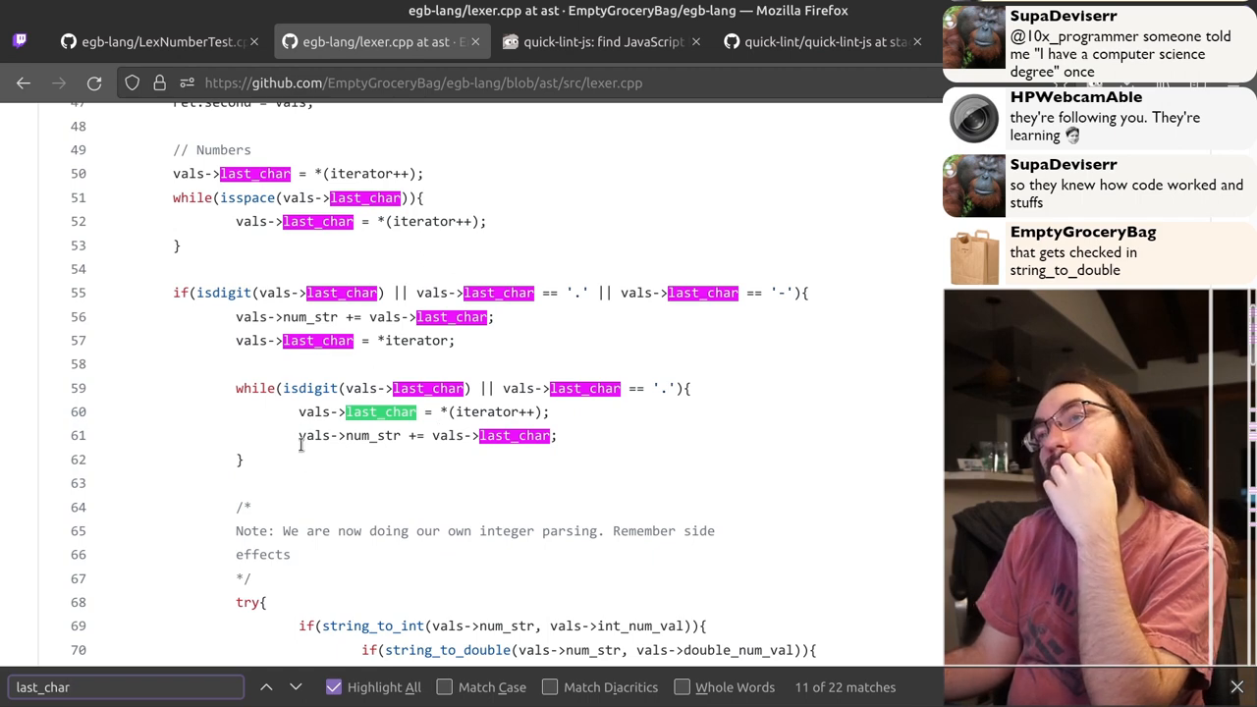
{"action": "scroll", "scroll_direction": "down", "scroll_amount": 3}
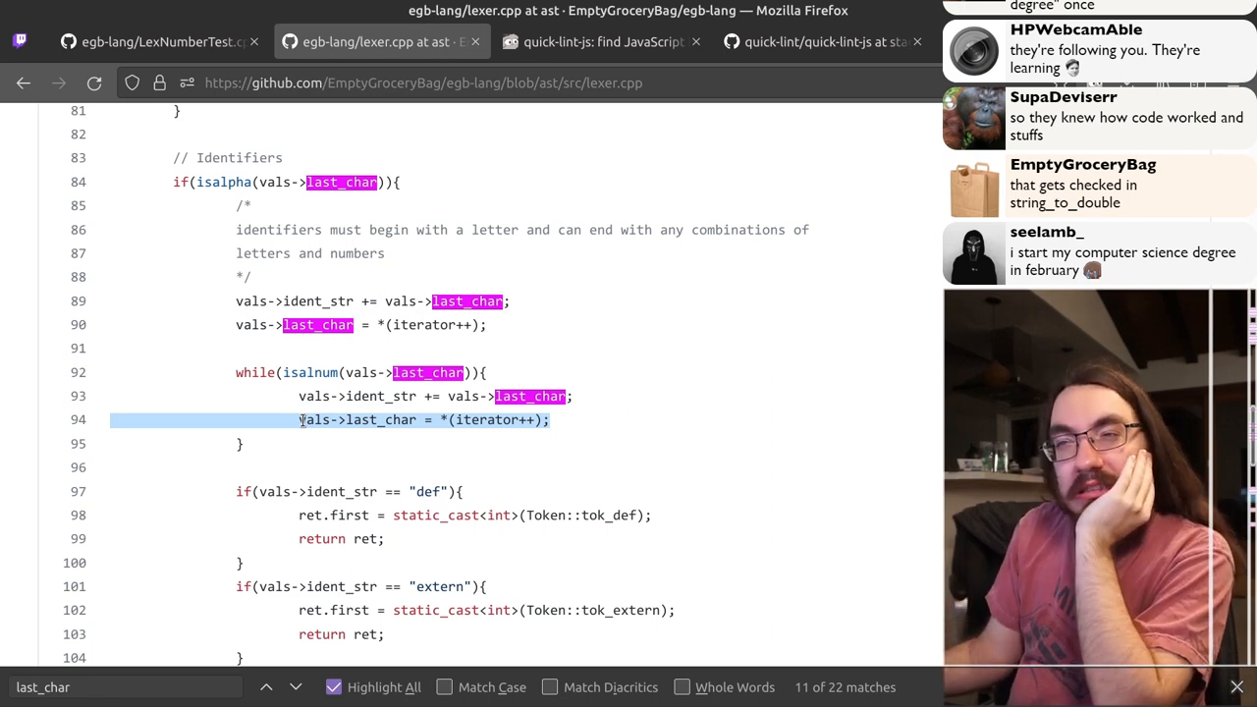
{"action": "scroll", "scroll_direction": "down", "scroll_amount": 3}
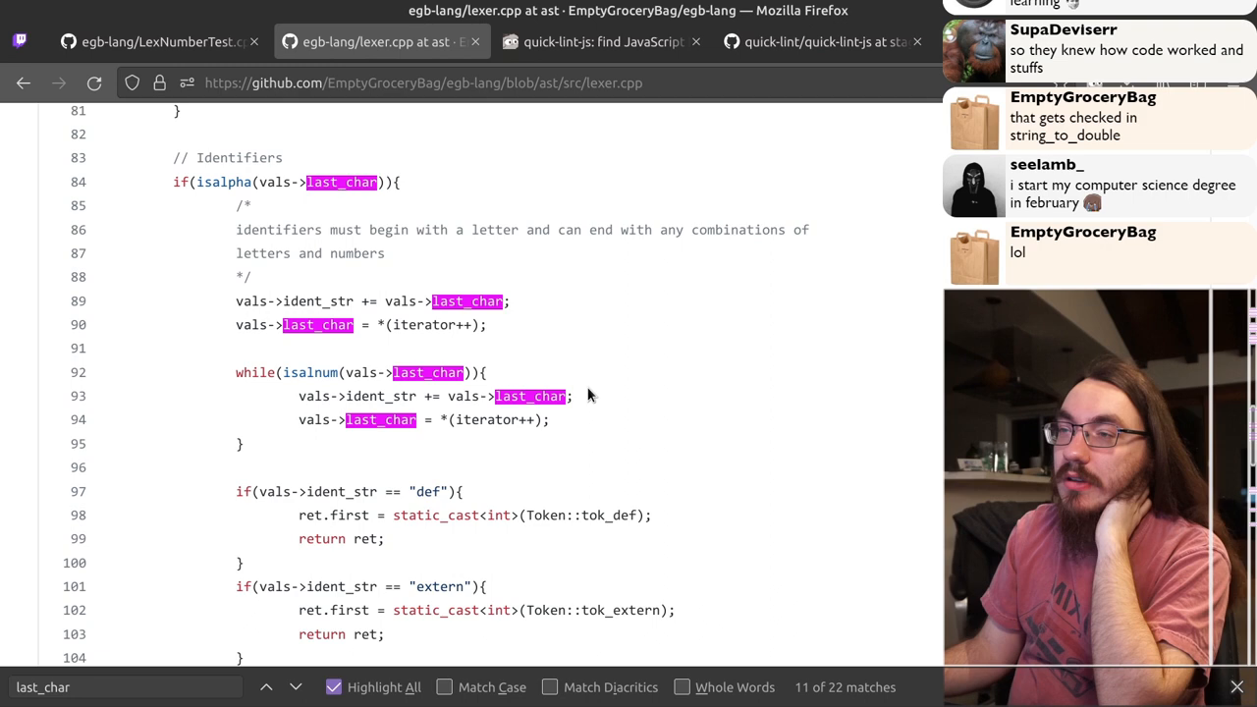
{"action": "mouse_move", "coordinate": [620, 398]}
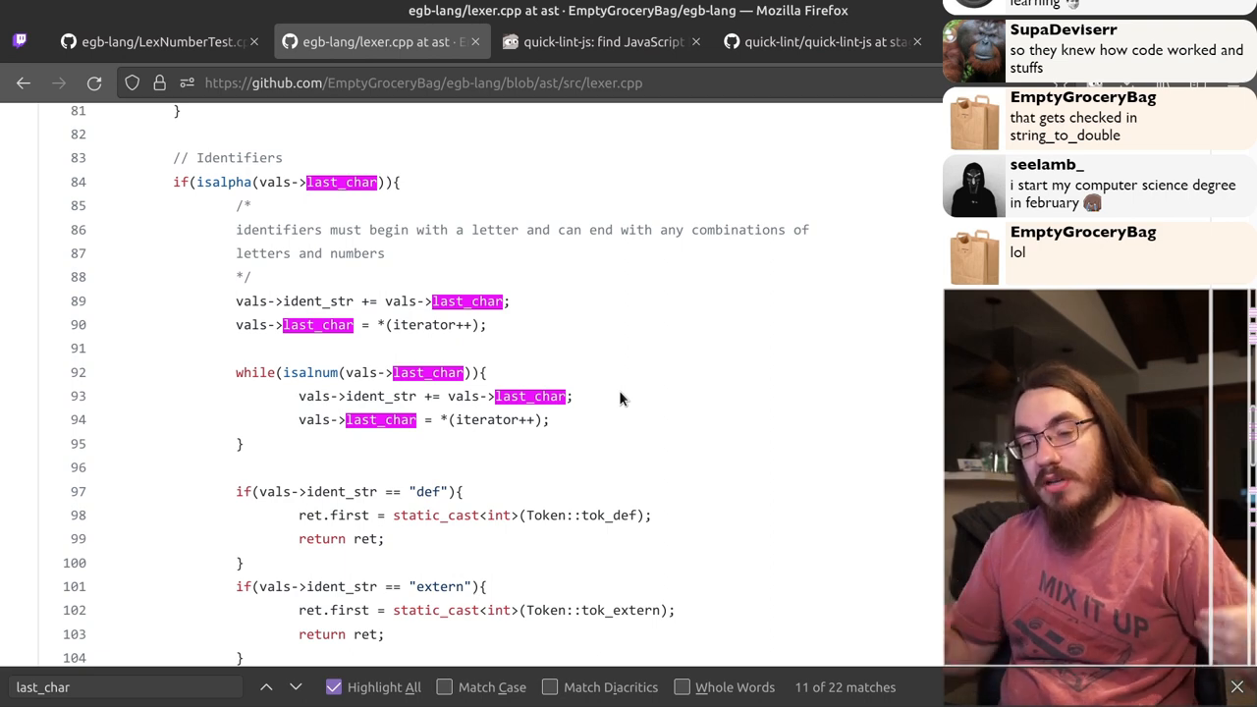
{"action": "scroll", "scroll_direction": "down", "scroll_amount": 3}
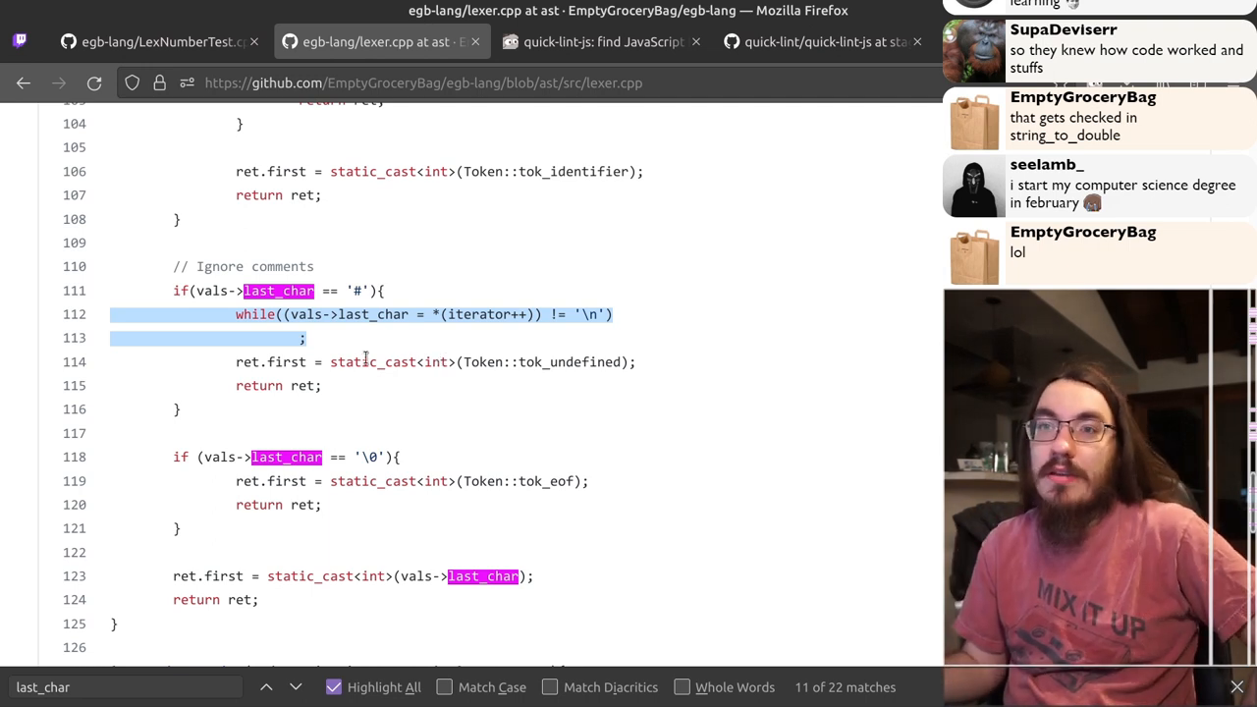
{"action": "left_click", "coordinate": [74, 315]}
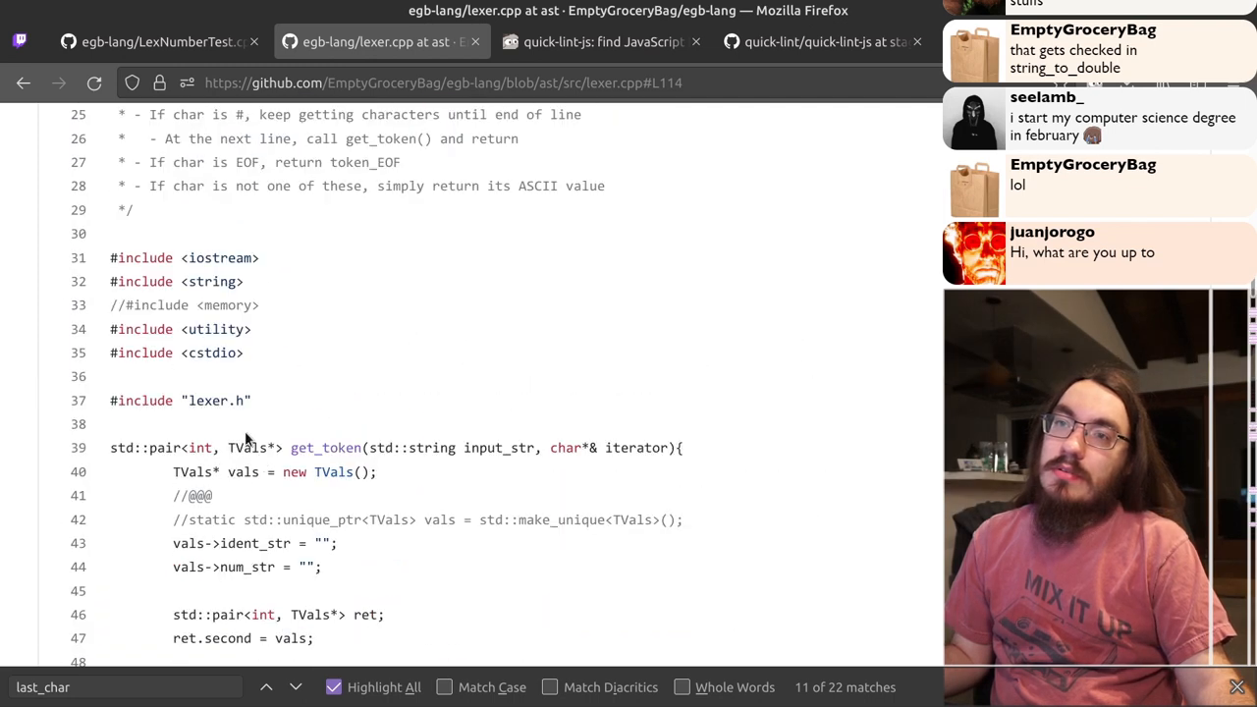
{"action": "scroll", "scroll_direction": "down", "scroll_amount": 3}
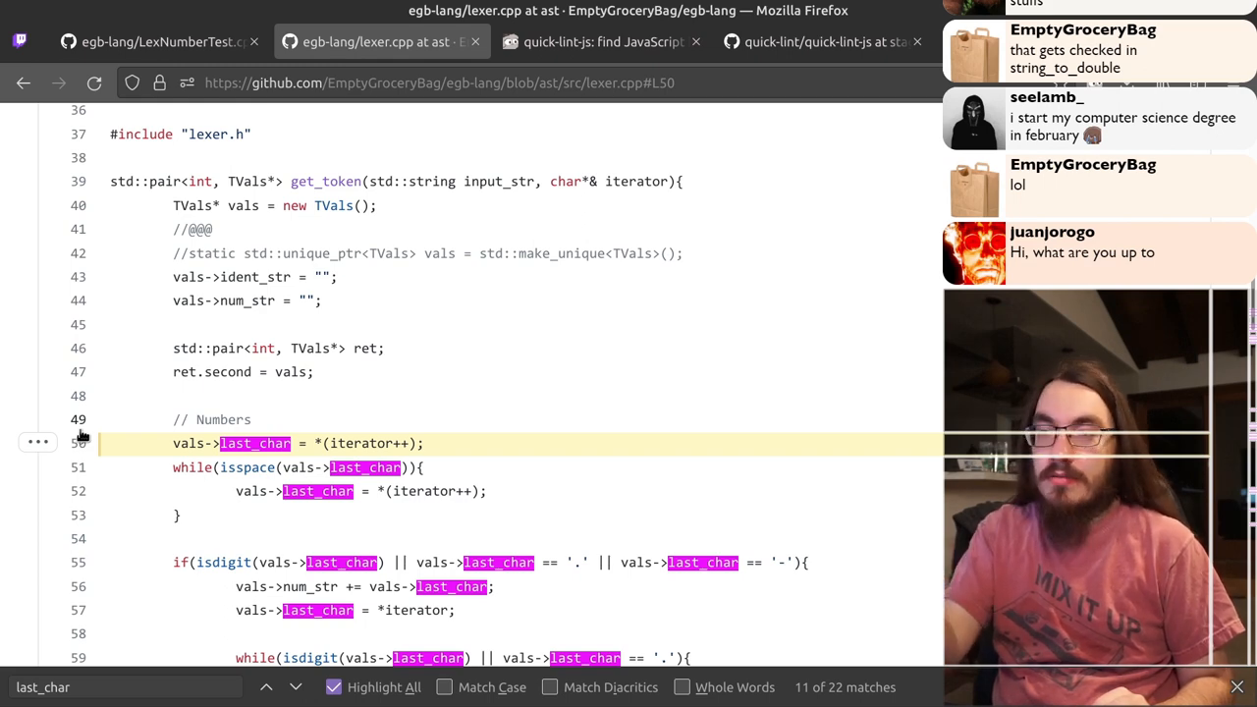
{"action": "scroll", "scroll_direction": "down", "scroll_amount": 3}
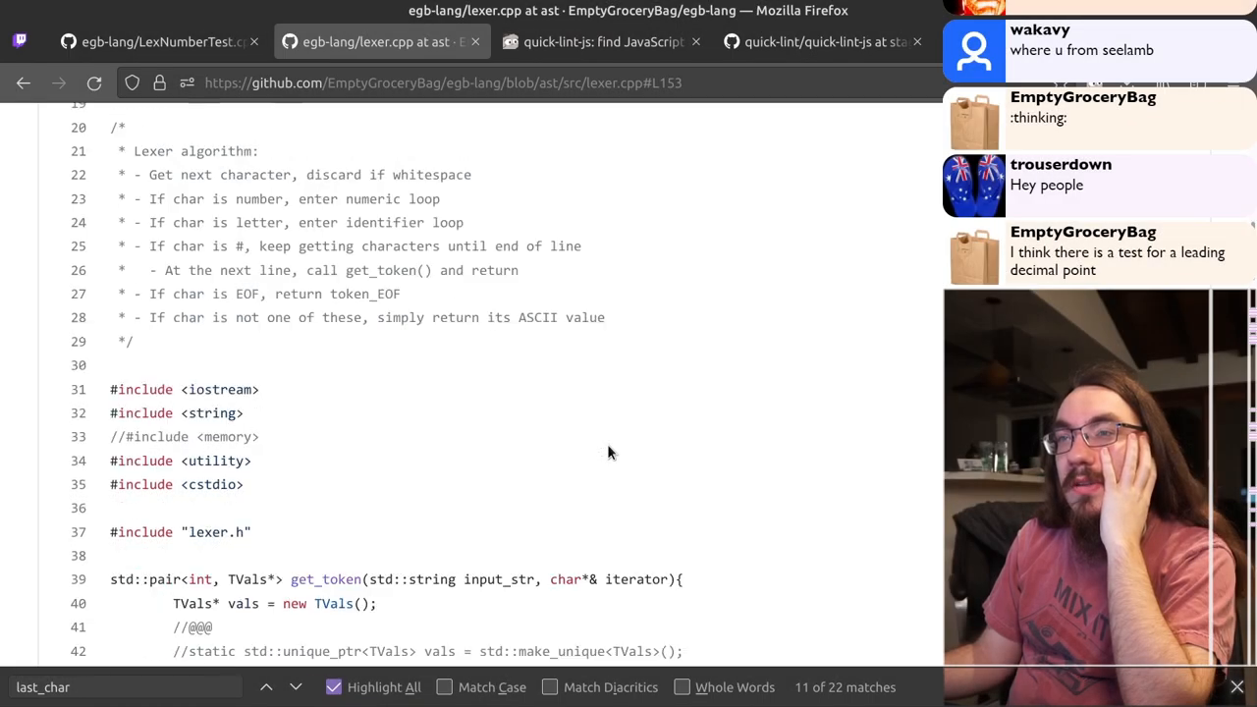
{"action": "scroll", "scroll_direction": "down", "scroll_amount": 3}
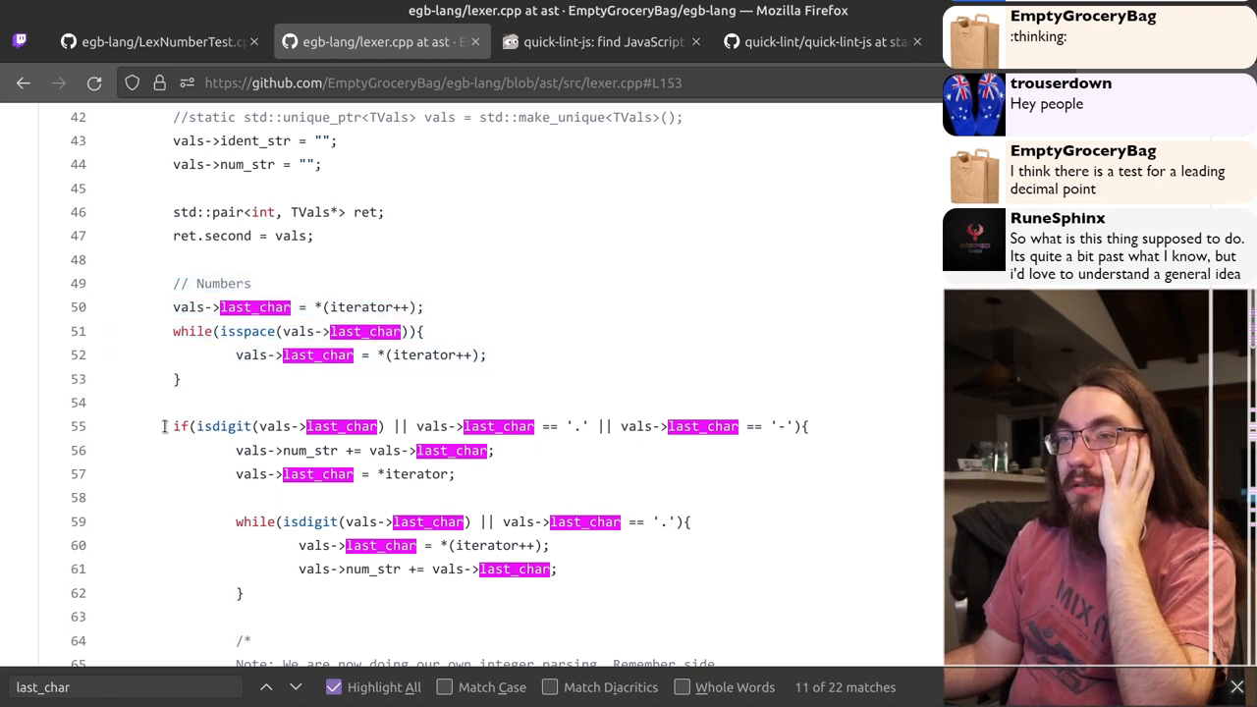
{"action": "scroll", "scroll_direction": "down", "scroll_amount": 3}
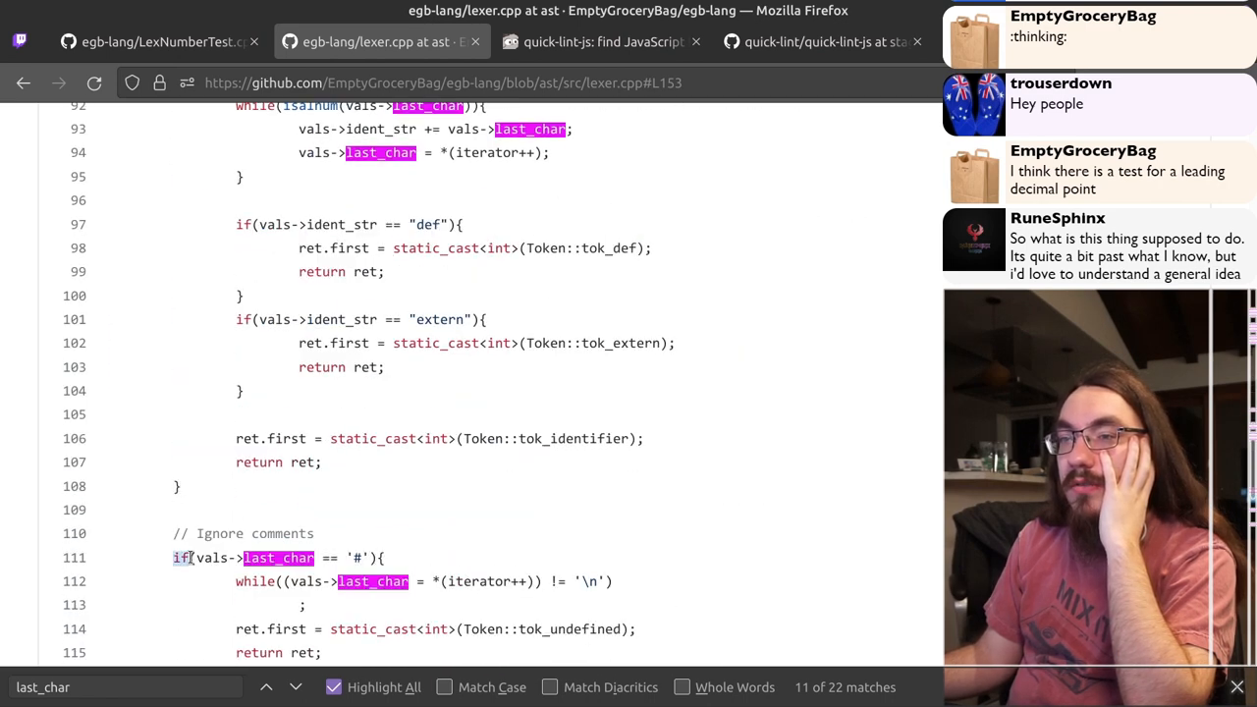